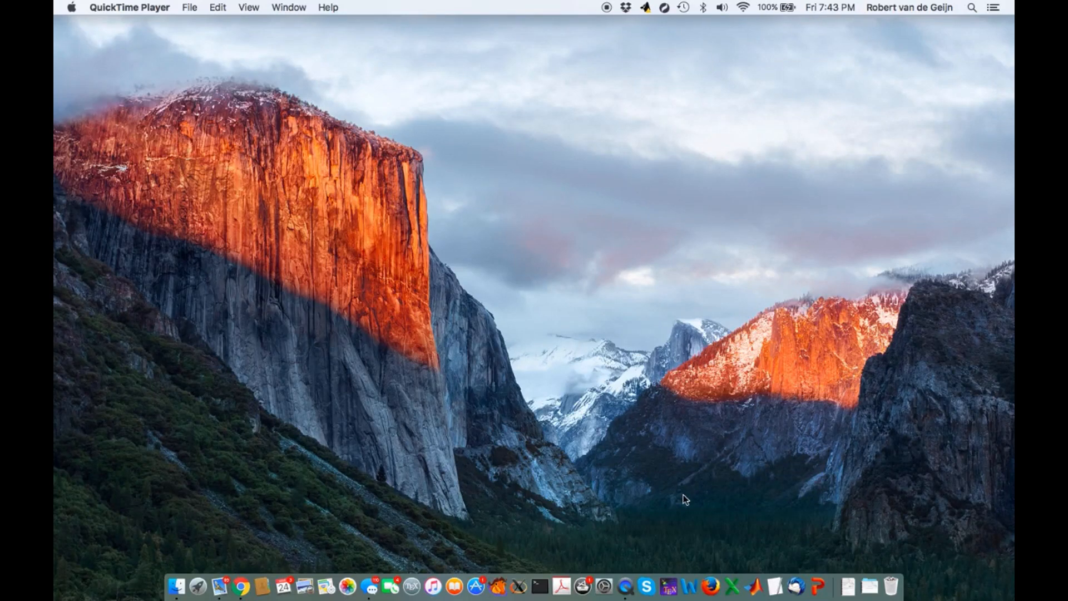
mouse_move(669, 586)
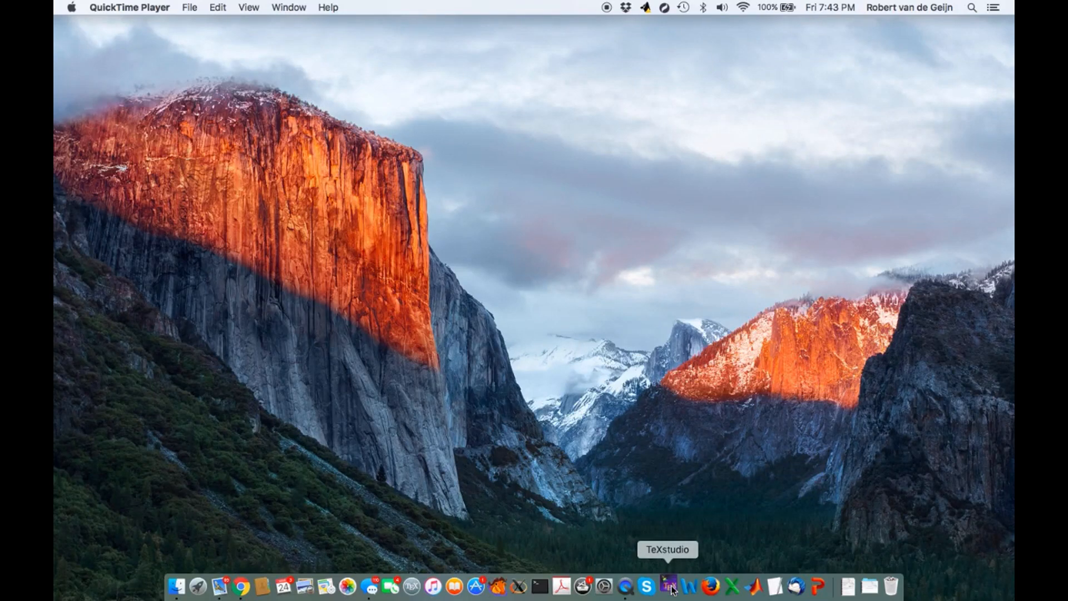
- Launch TeXstudio from the Dock to get an empty editor window
left_click(669, 587)
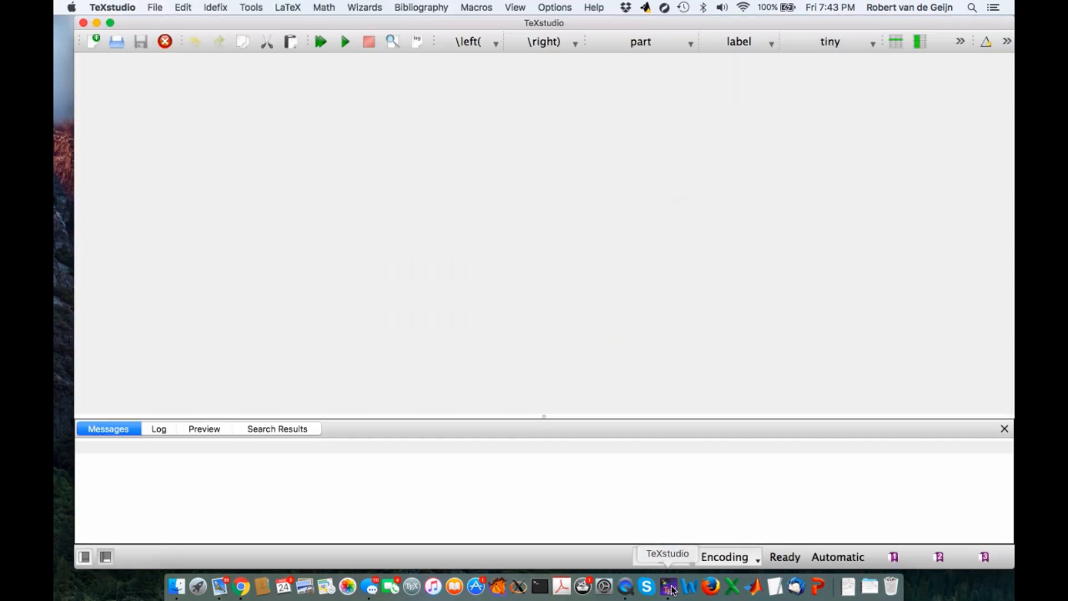
- Bring up the Open dialog from the File menu
left_click(154, 8)
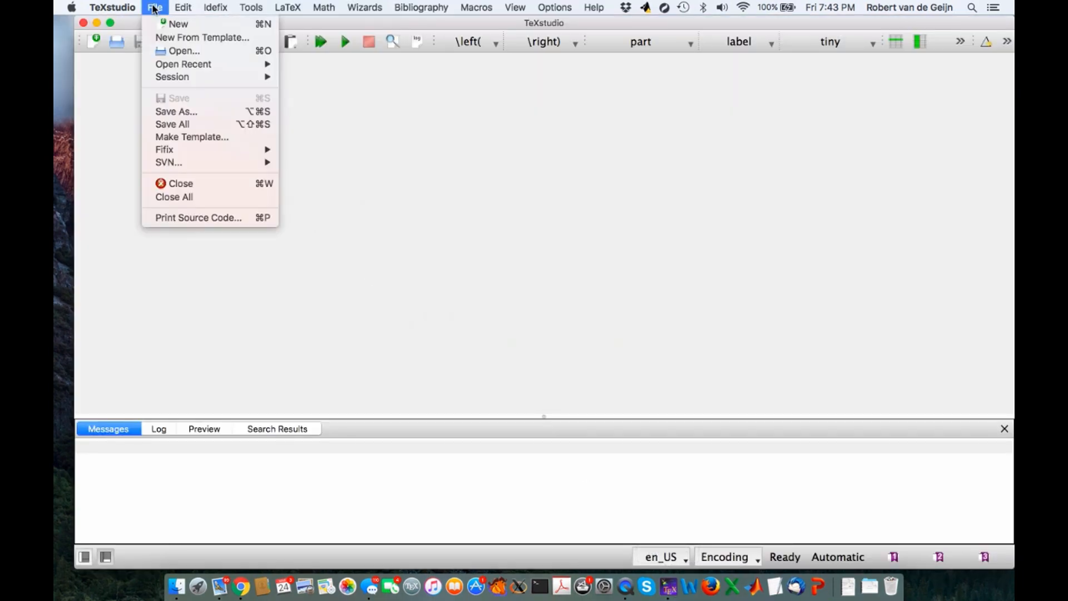
mouse_move(162, 19)
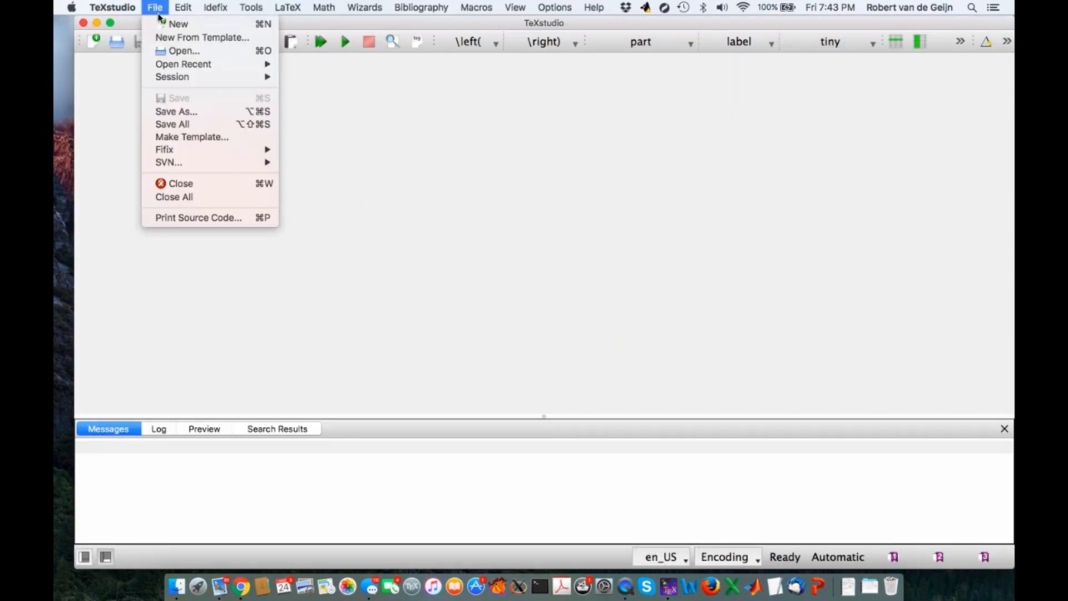
left_click(183, 50)
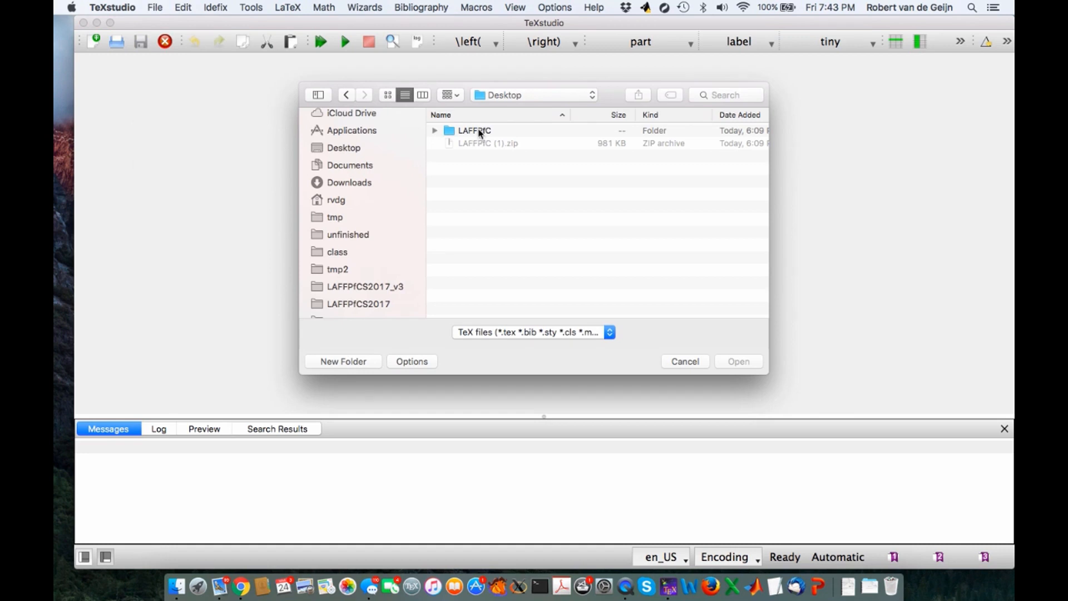
mouse_move(497, 100)
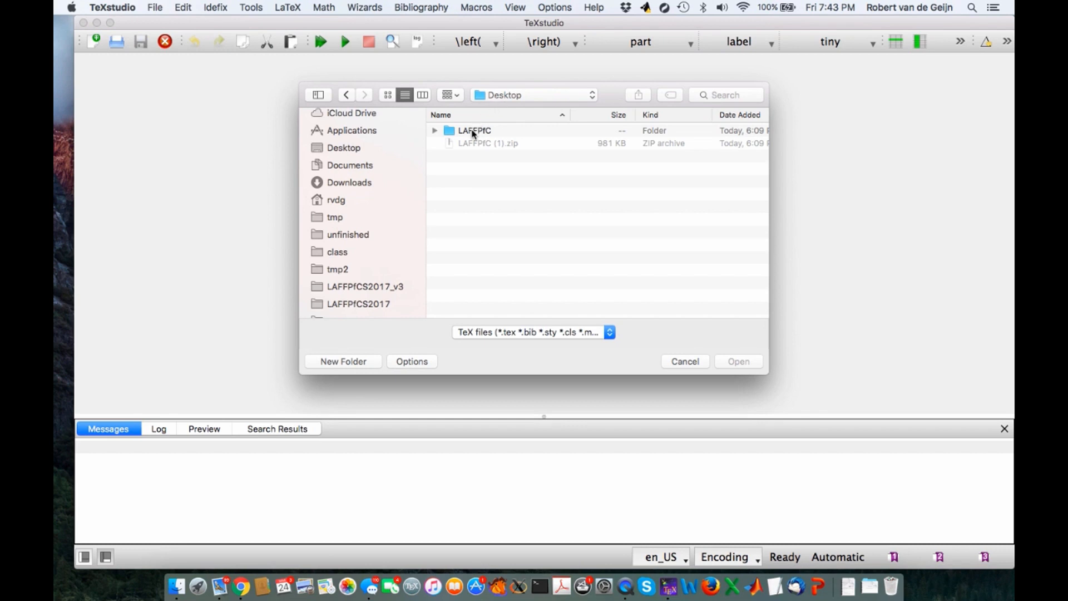
- Navigate LAFFPfC > Assignments > Week0 > LaTeX and open HelloWorld.tex
double_click(475, 131)
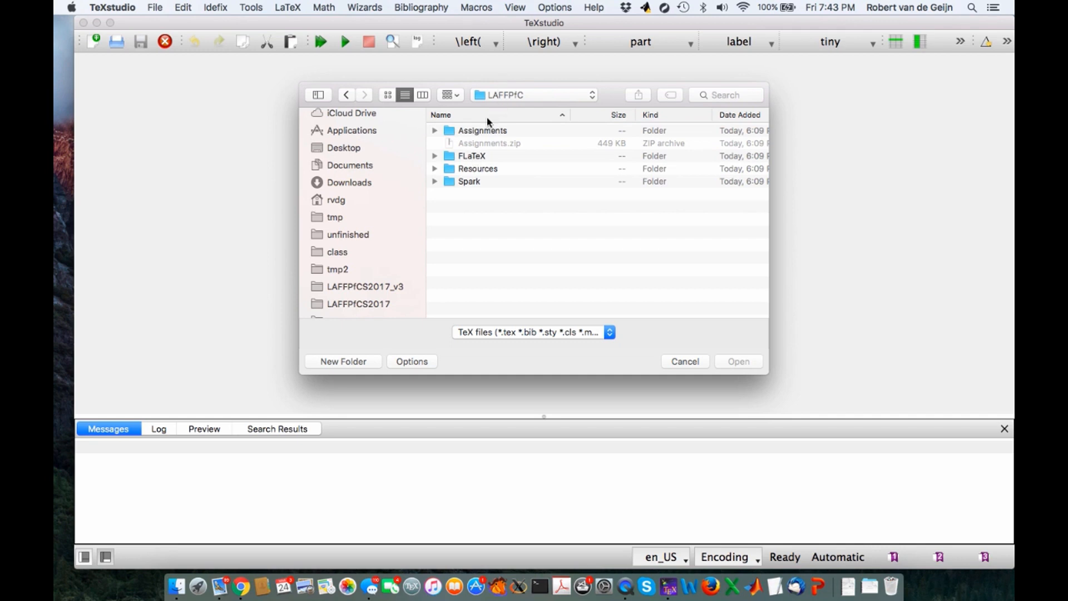
mouse_move(467, 183)
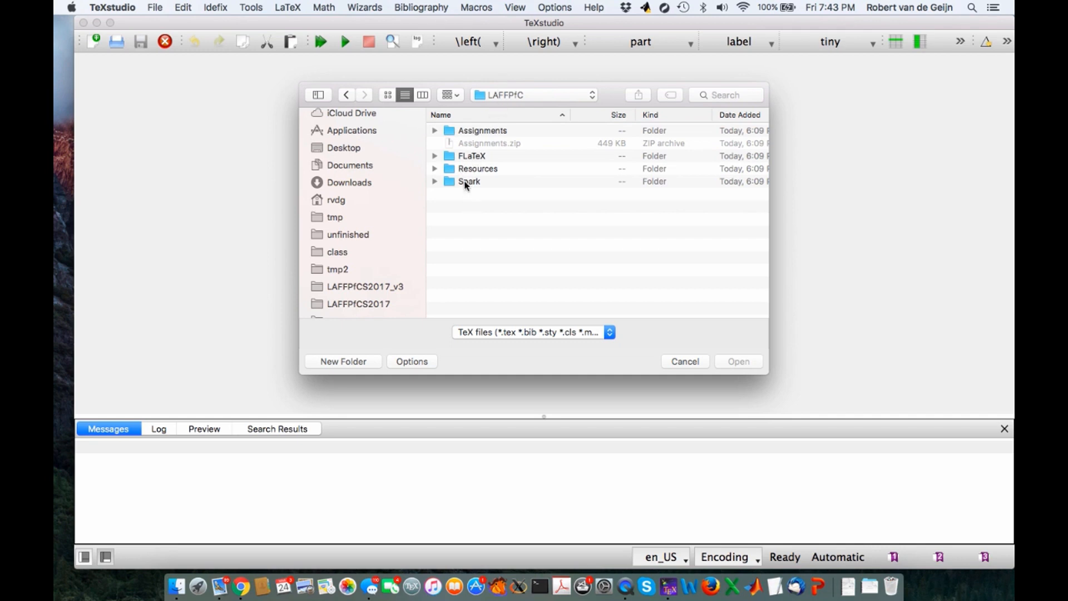
double_click(482, 130)
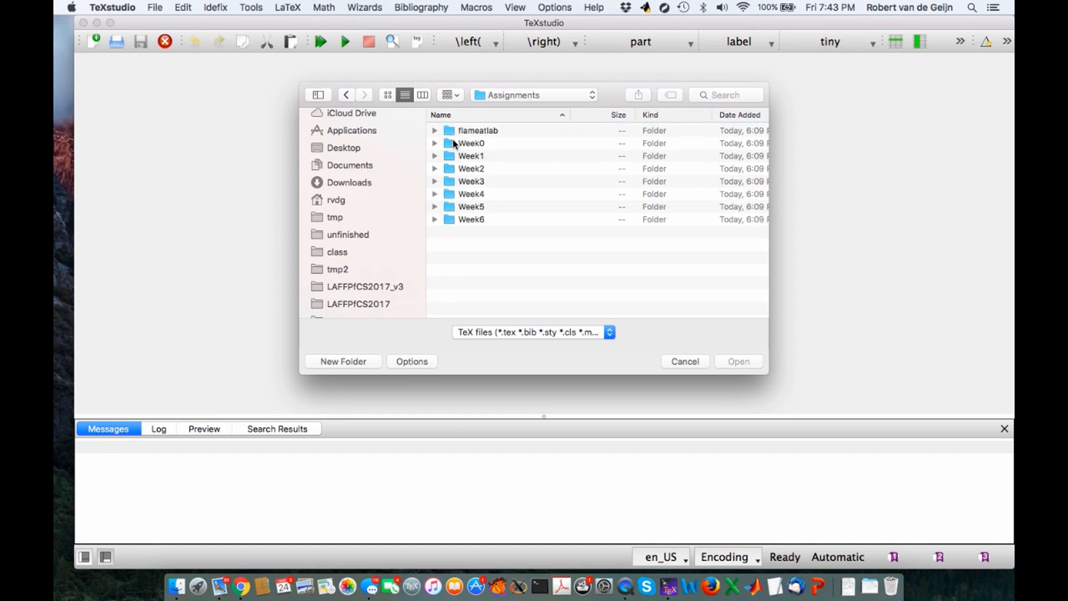
double_click(471, 143)
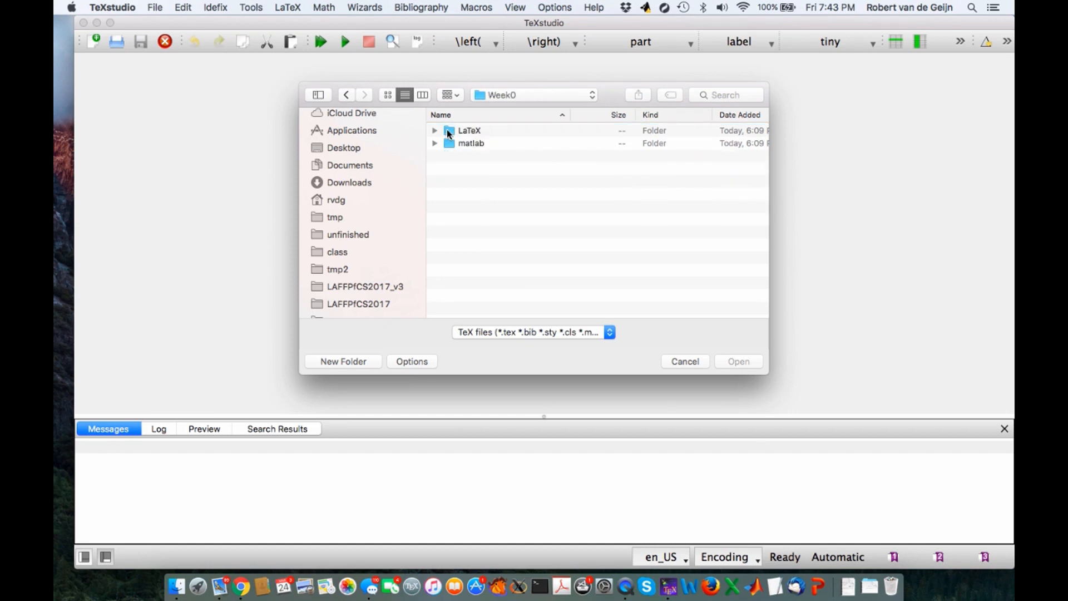
double_click(469, 130)
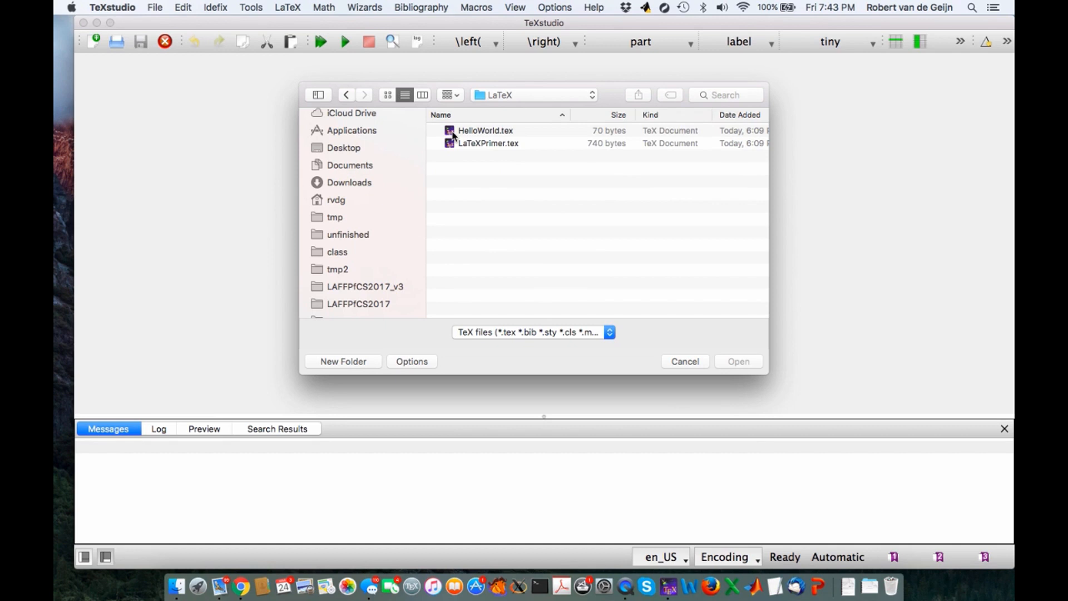
double_click(486, 130)
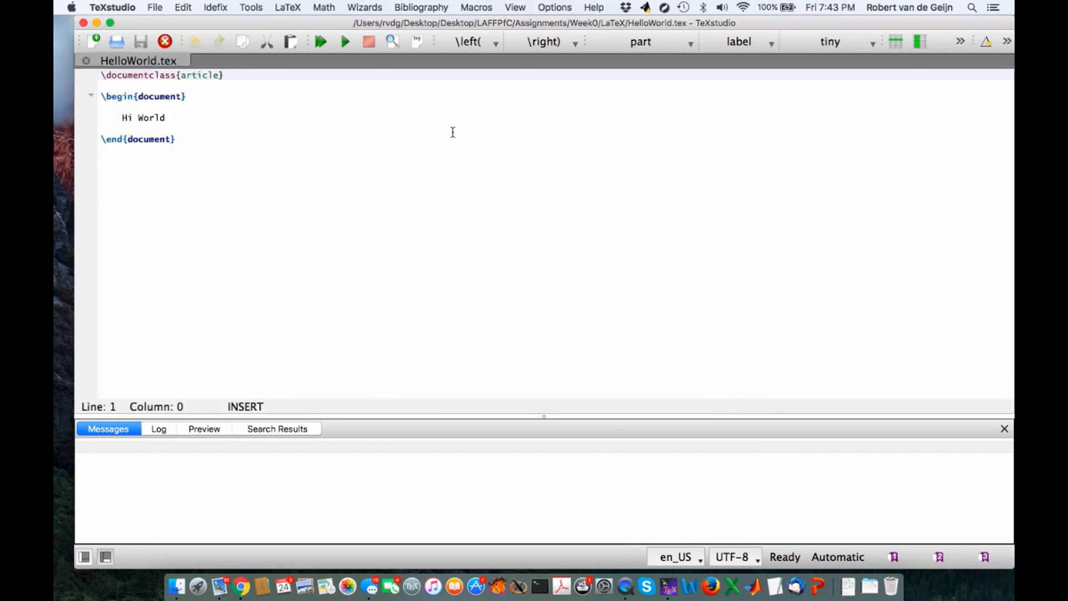
mouse_move(169, 189)
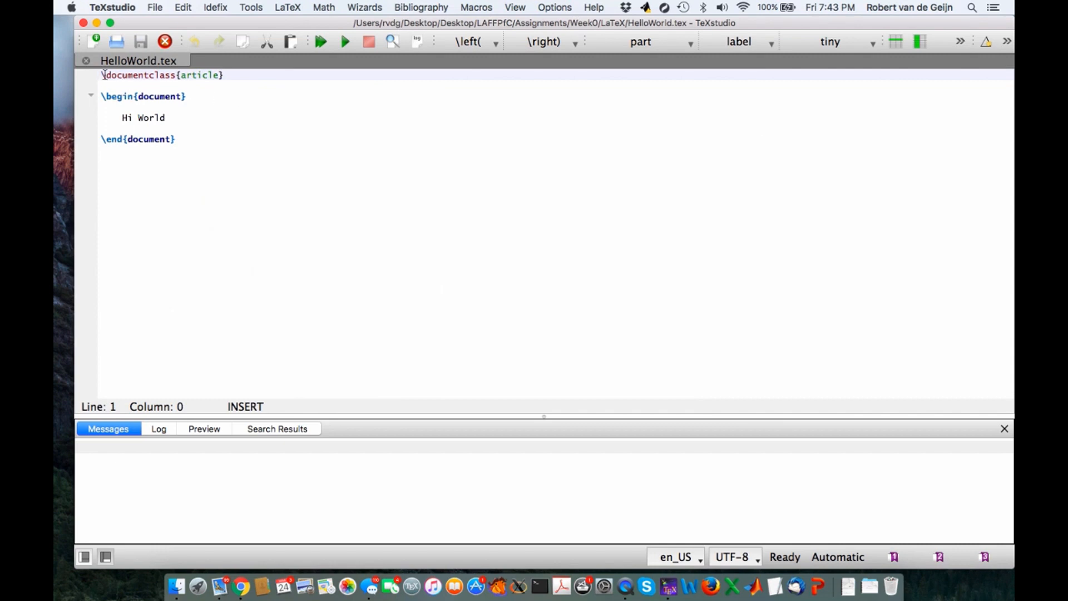
- Edit line 5 so the greeting reads 'Hello World' instead of 'Hi World'
triple_click(163, 74)
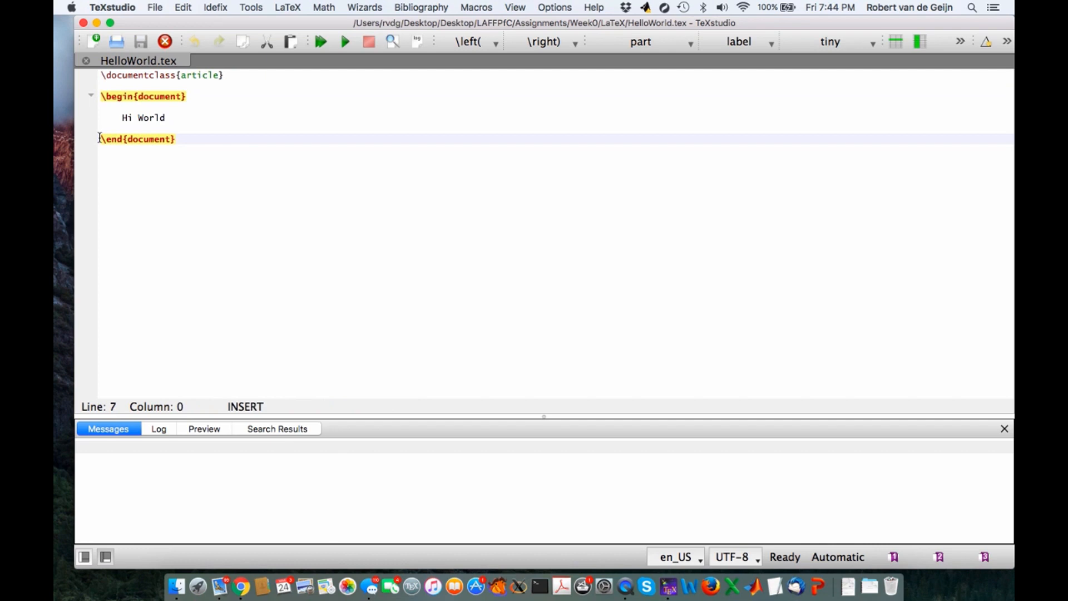
left_click(166, 116)
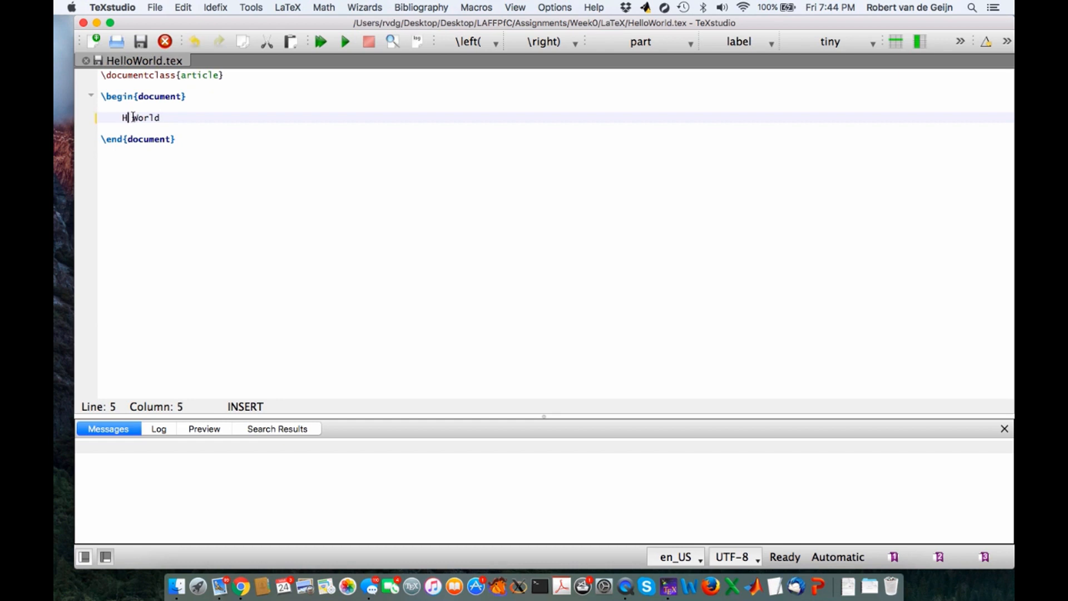
type("ello")
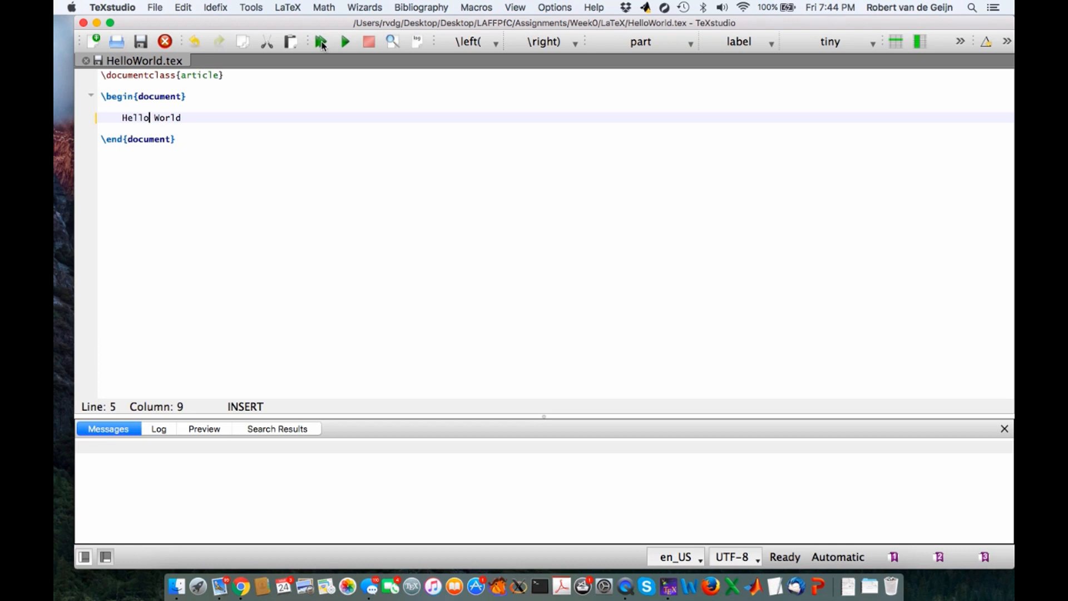
mouse_move(320, 41)
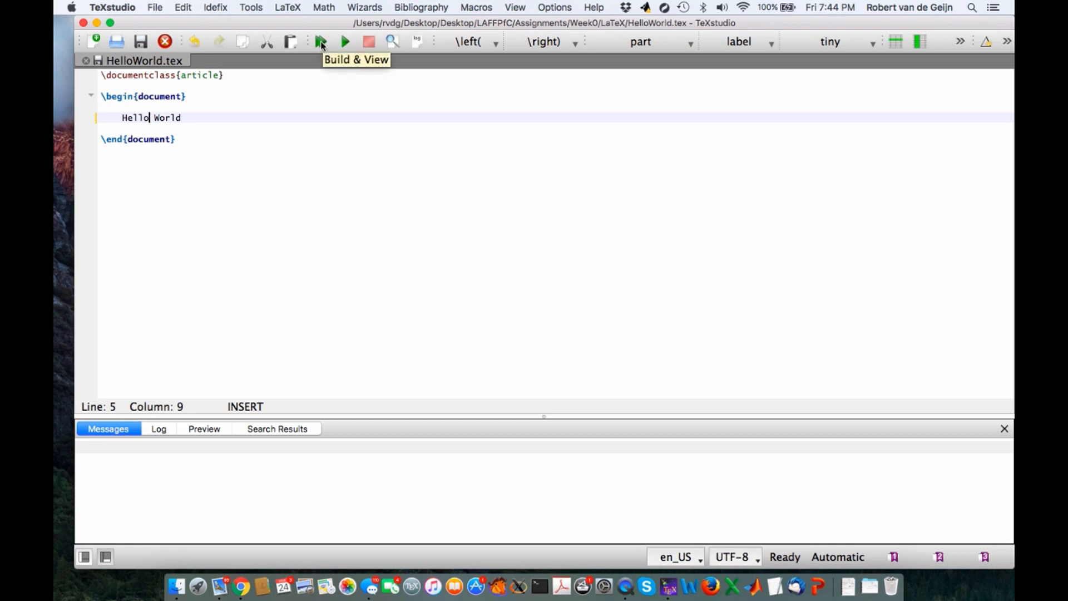
- Build HelloWorld.tex and show the one-page 'Hello World' PDF in the embedded viewer
left_click(321, 41)
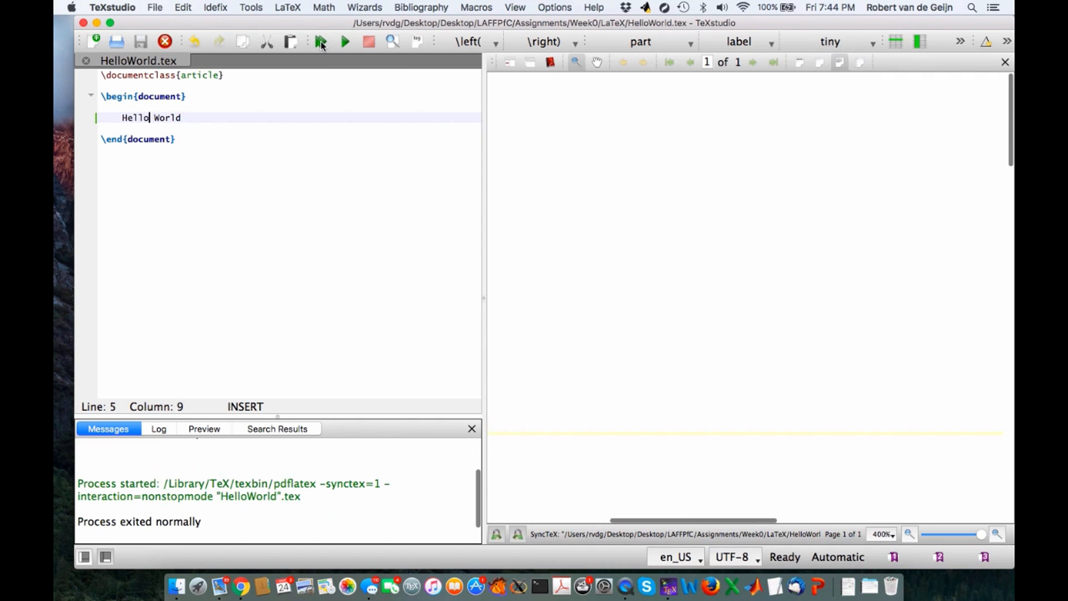
left_click(321, 41)
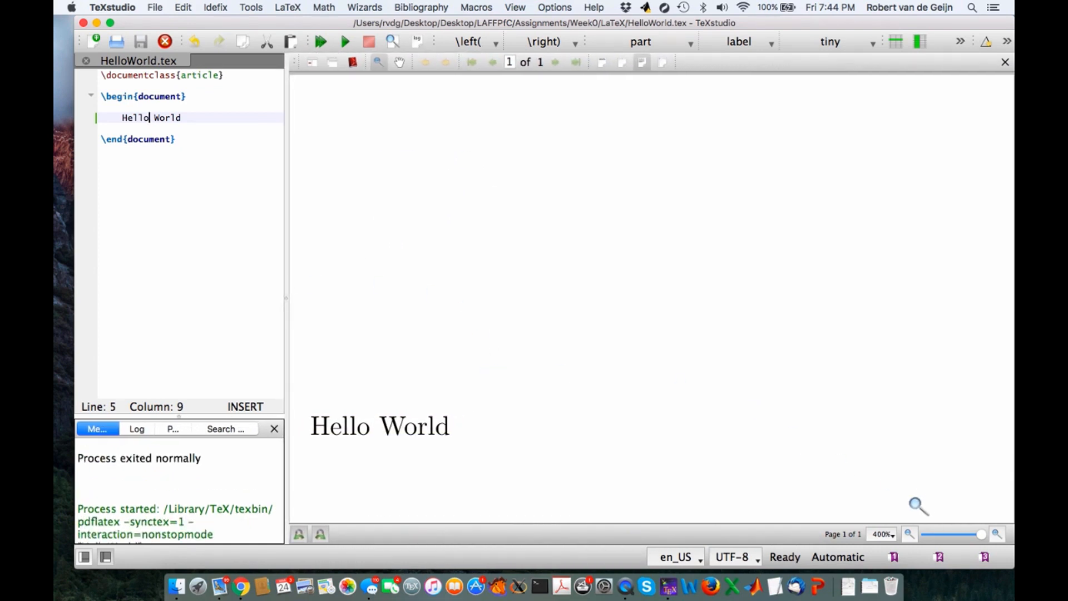
mouse_move(685, 449)
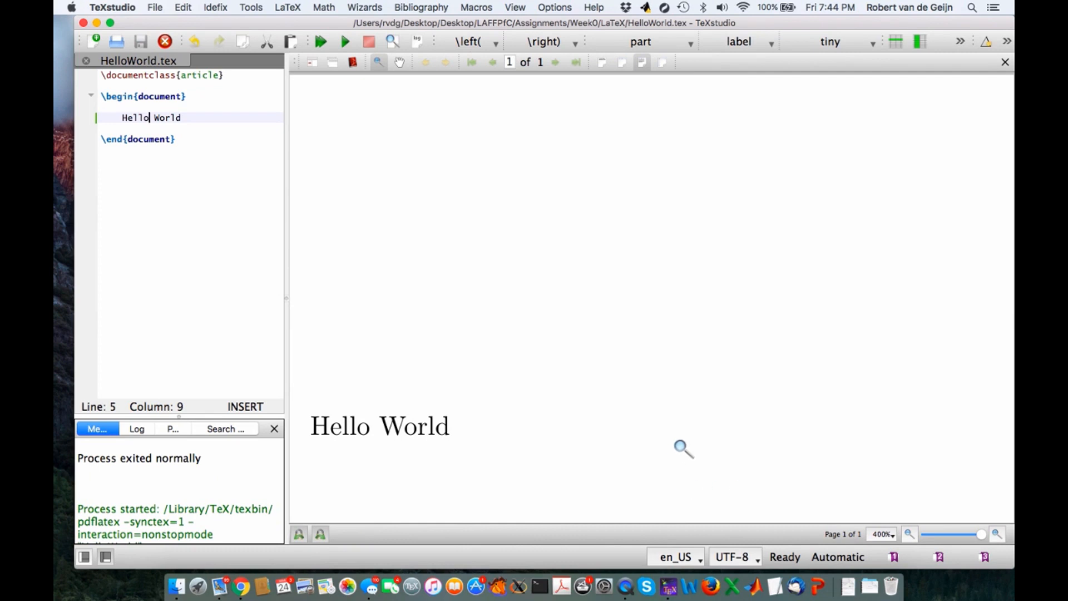
mouse_move(825, 254)
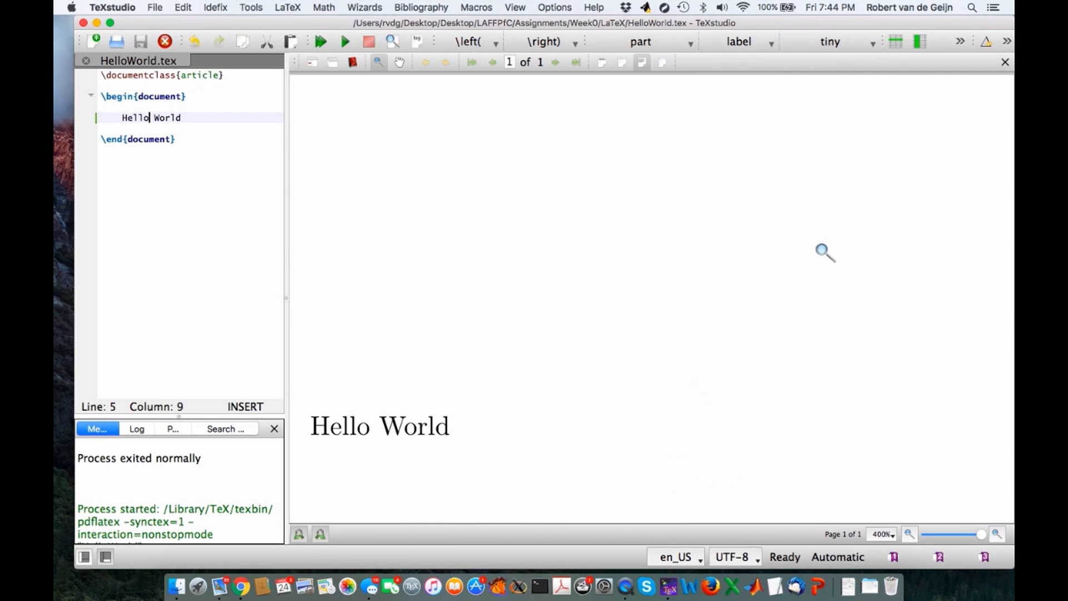
mouse_move(921, 495)
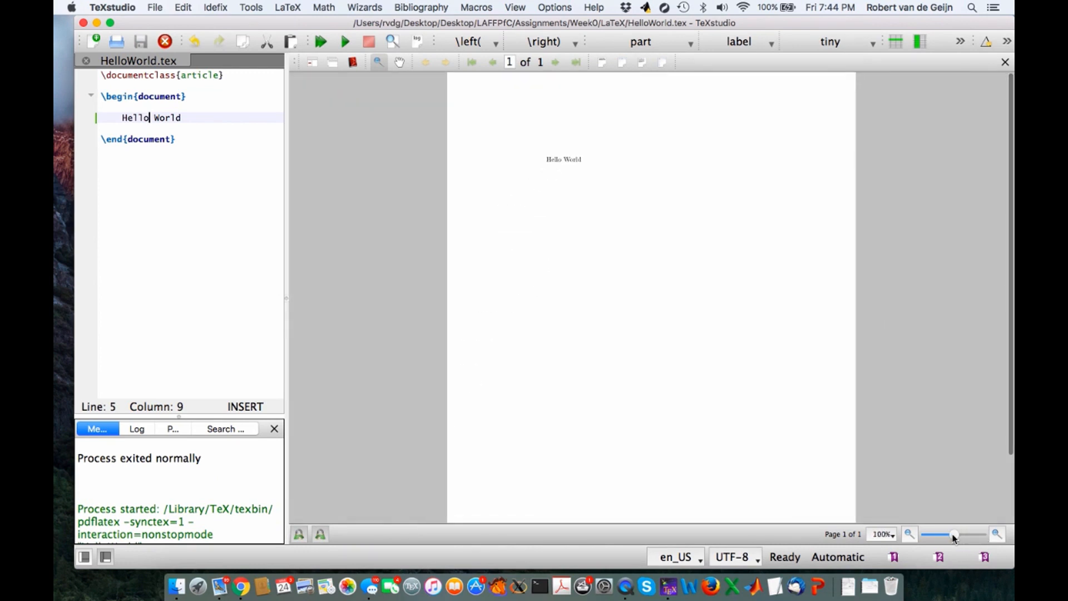
mouse_move(1012, 305)
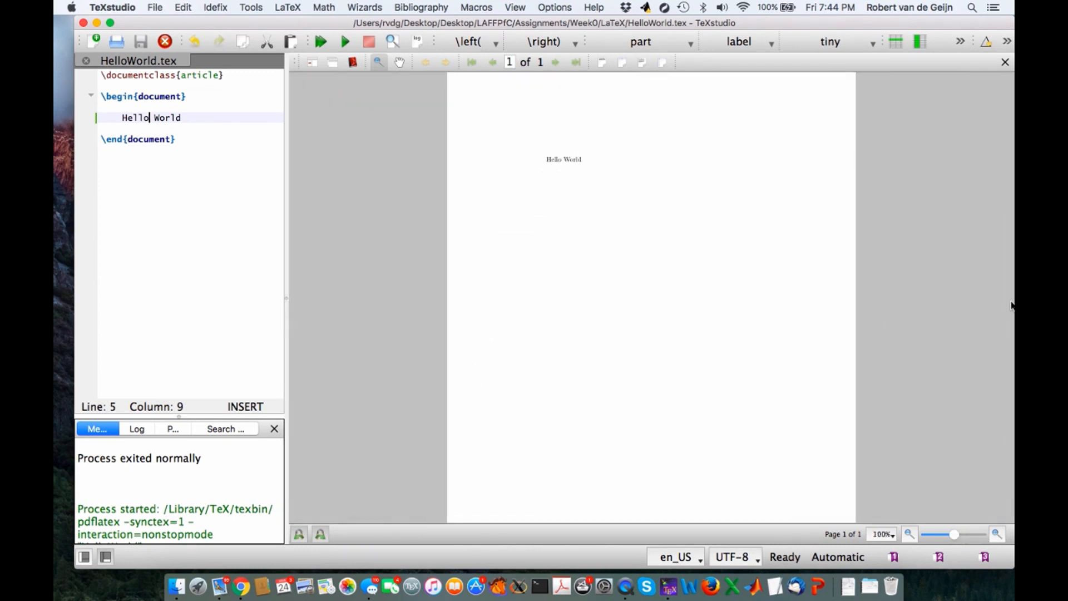
mouse_move(408, 125)
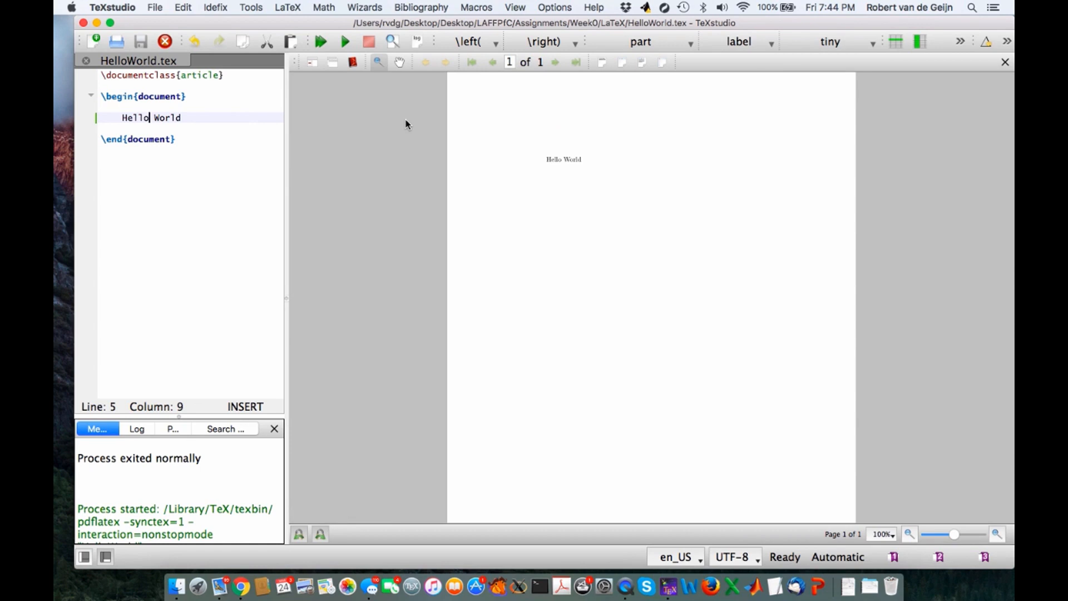
mouse_move(409, 133)
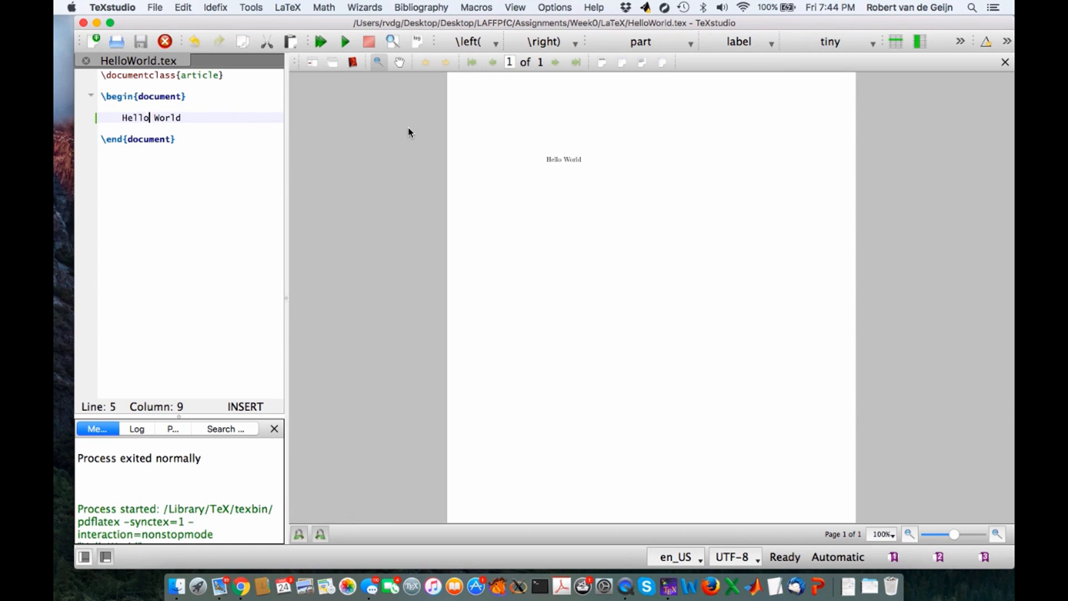
mouse_move(352, 62)
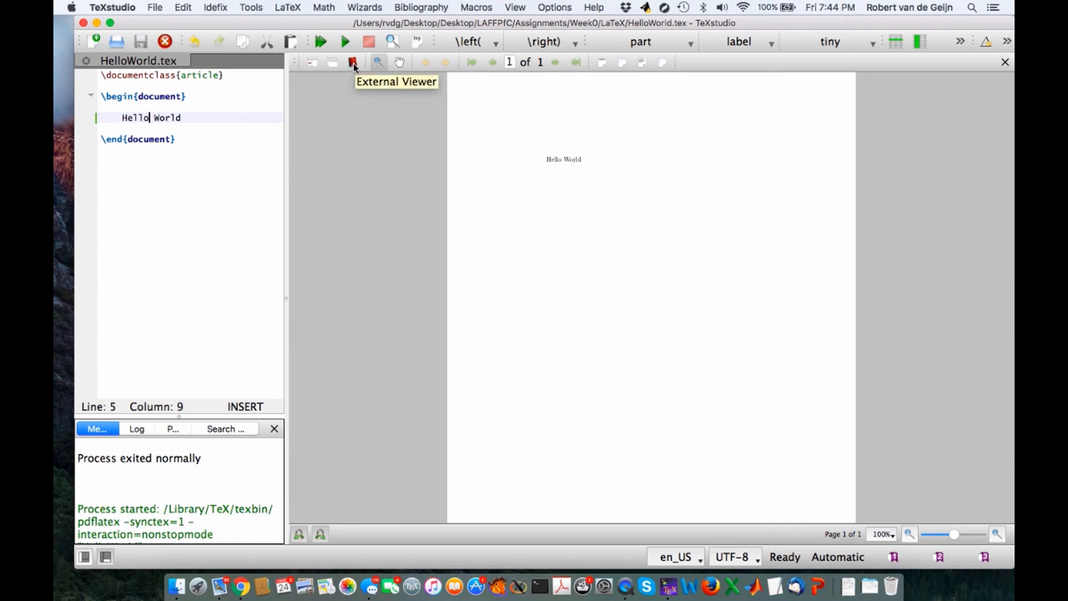
- Send the compiled HelloWorld.pdf to Adobe Acrobat via the External Viewer button
left_click(353, 62)
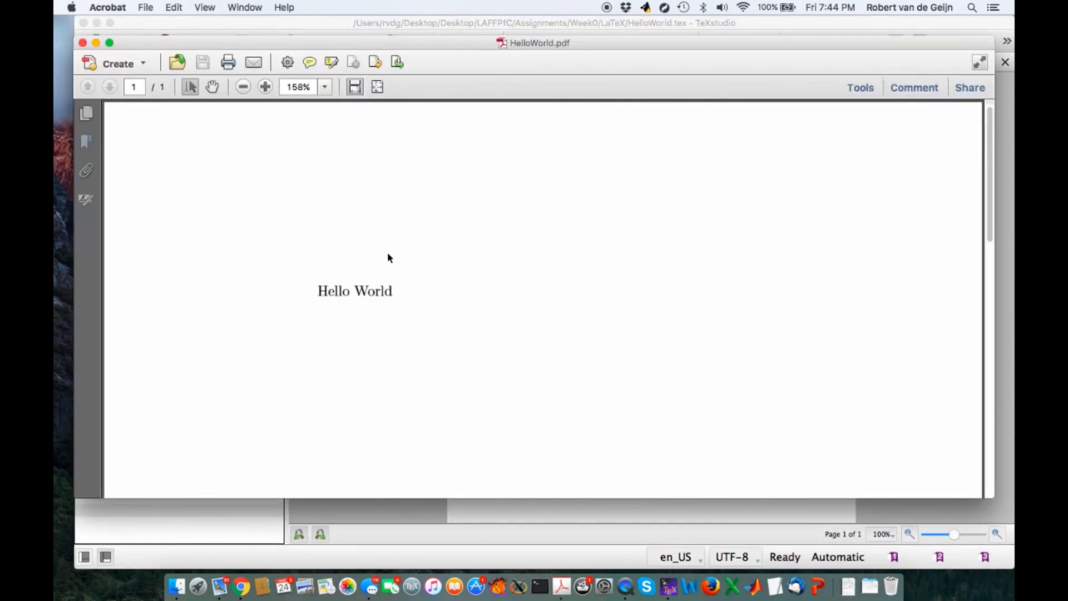
mouse_move(354, 319)
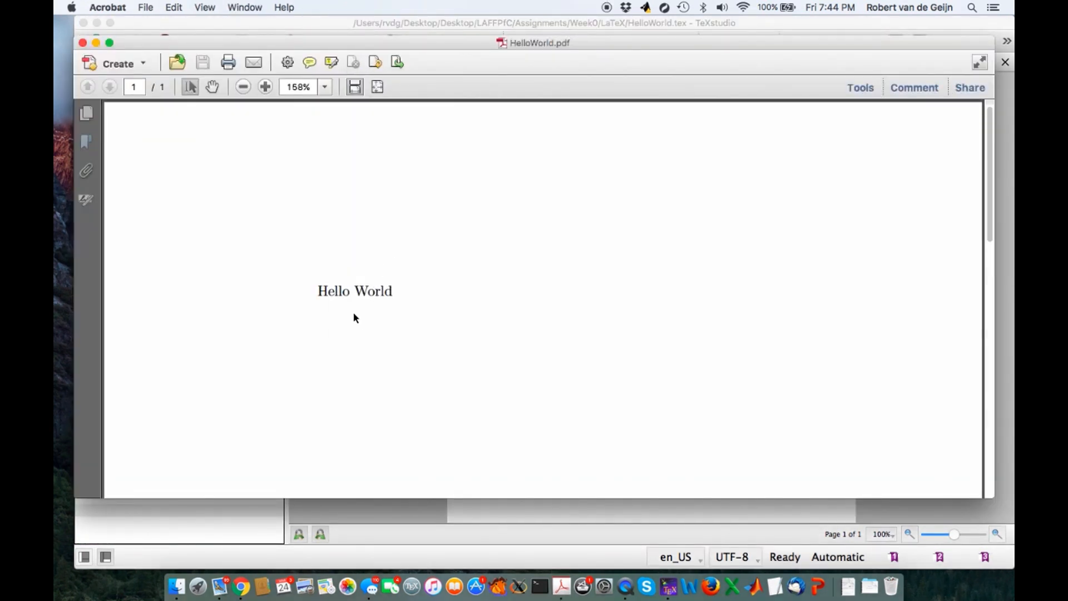
mouse_move(504, 292)
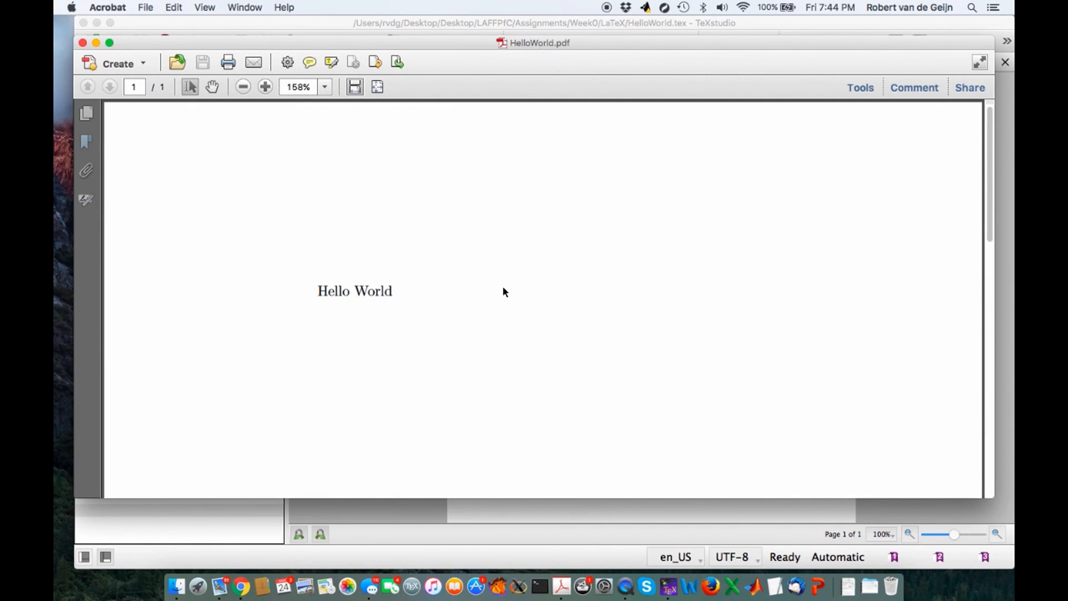
mouse_move(385, 303)
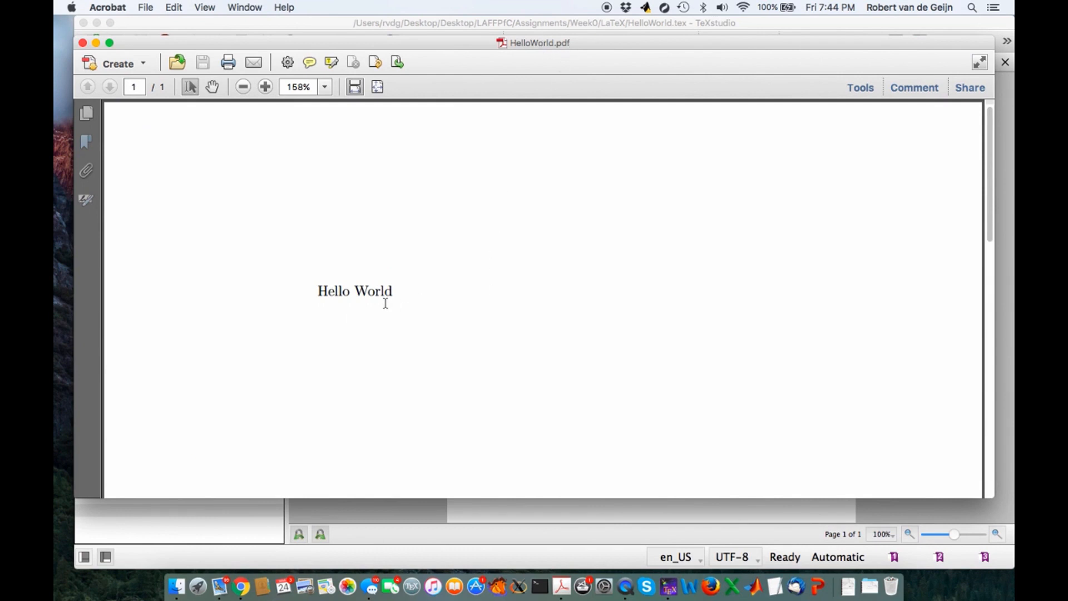